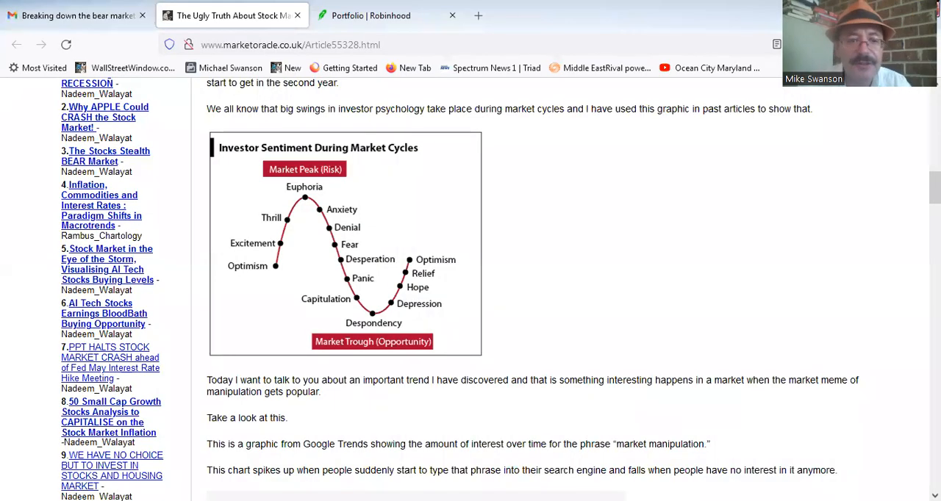
mouse_move(752, 393)
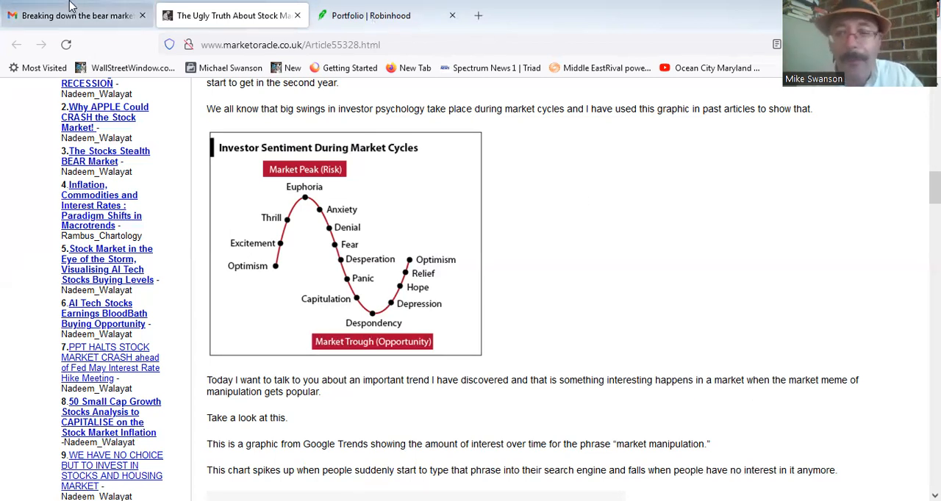
mouse_move(77, 15)
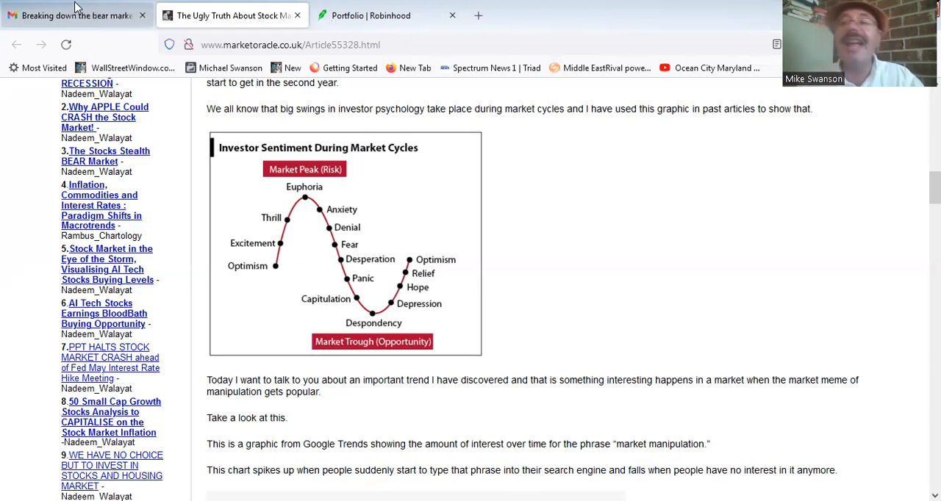
Step: Switch from the Market Oracle sentiment article to the Robinhood 'Breaking down the bear market' Gmail tab
left_click(74, 14)
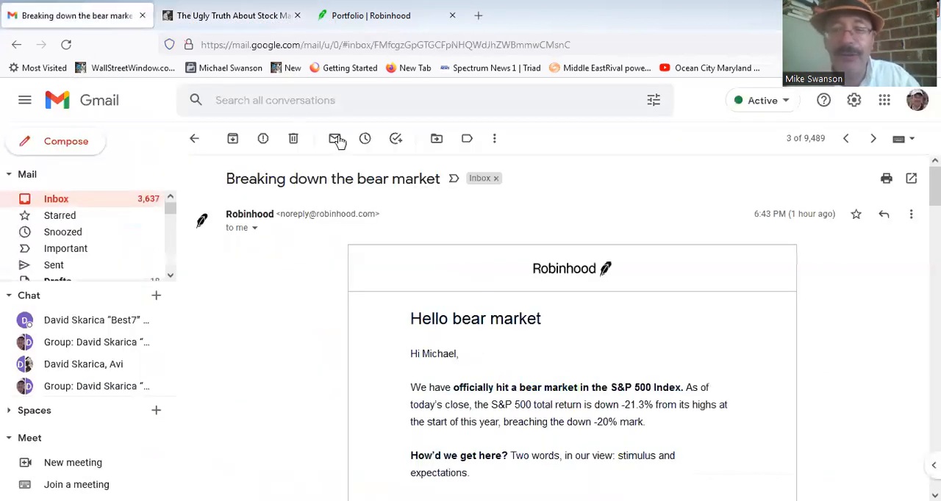
scroll("down", 3)
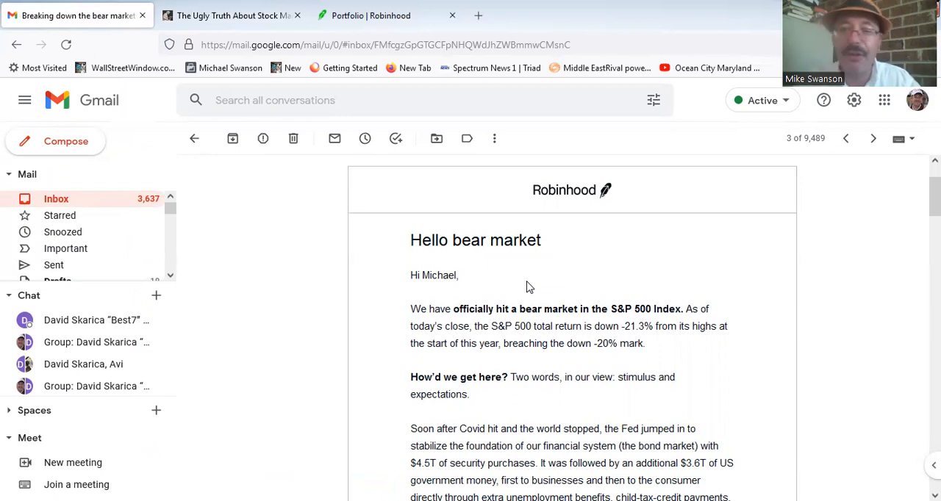
mouse_move(557, 239)
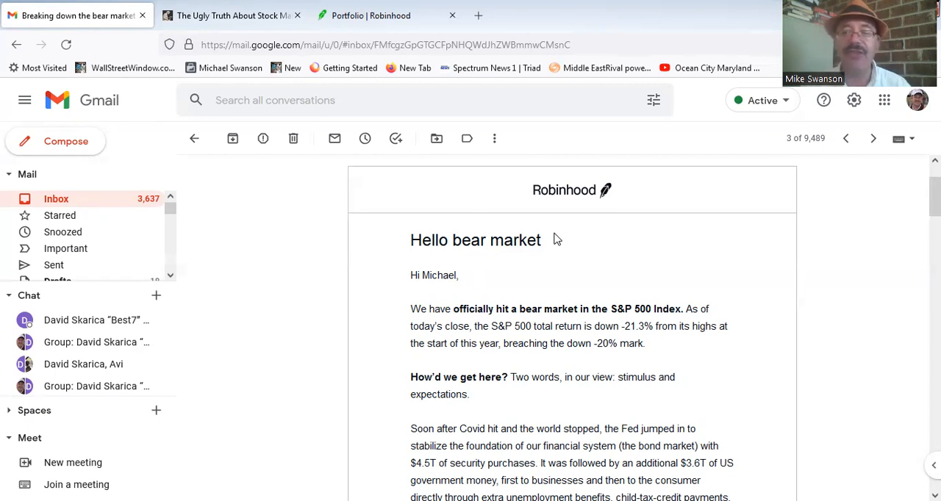
mouse_move(705, 373)
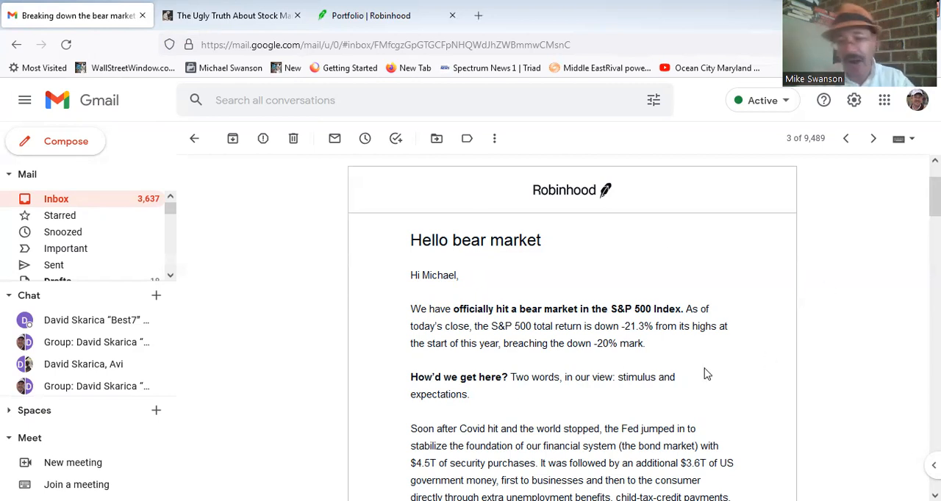
scroll("down", 3)
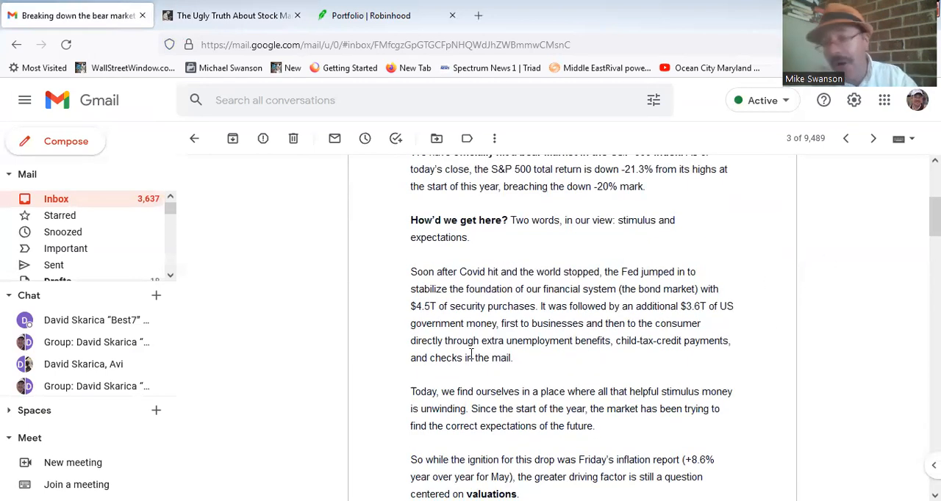
Step: Scroll the Robinhood email past 'Will the market continue to fall?' to 'Will we have a recession?'
scroll("down", 3)
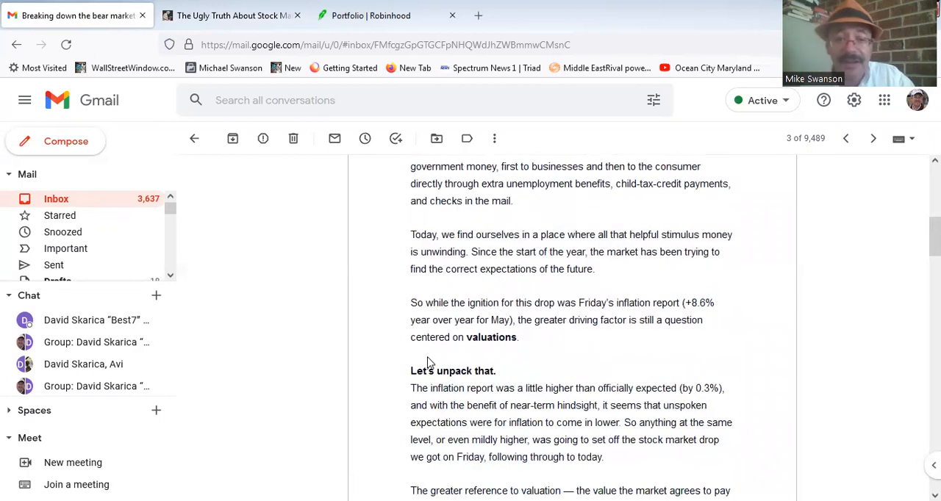
scroll("down", 3)
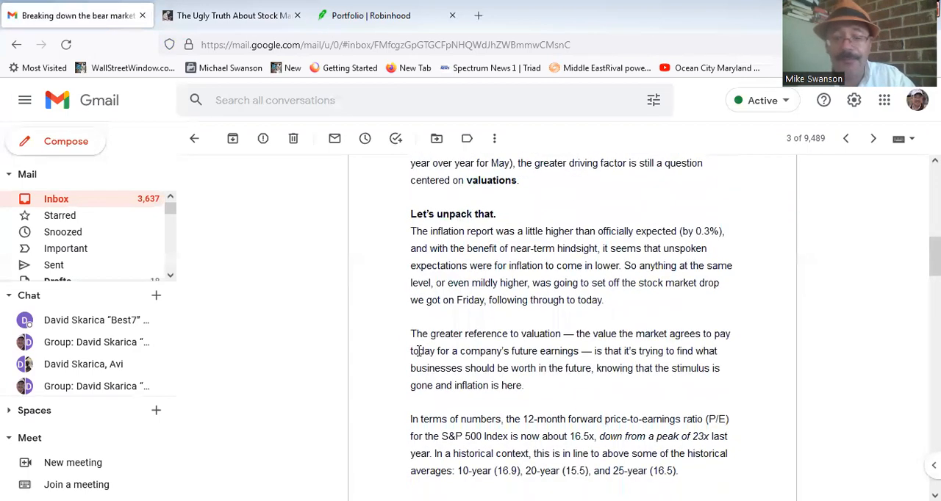
scroll("down", 3)
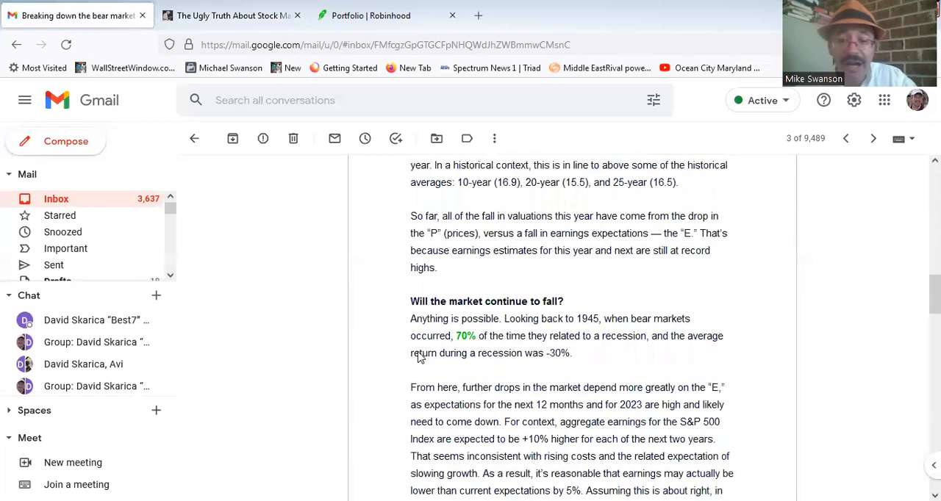
scroll("down", 3)
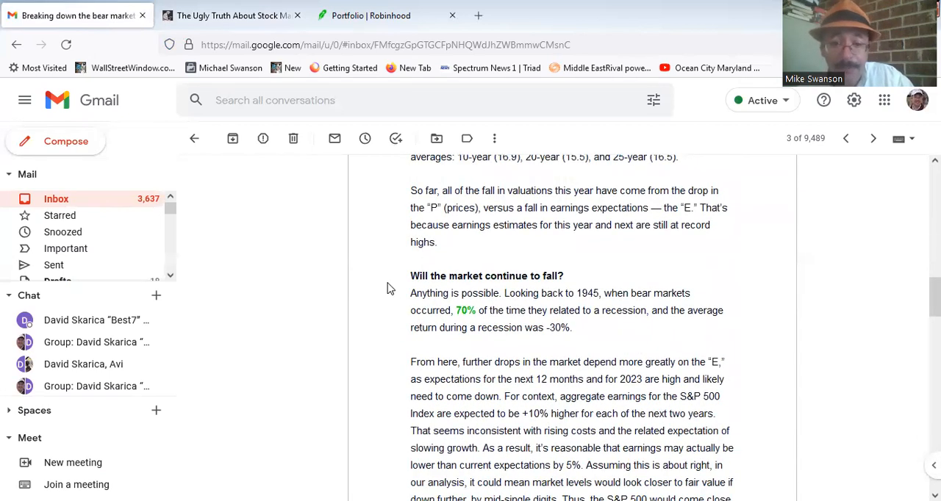
scroll("down", 3)
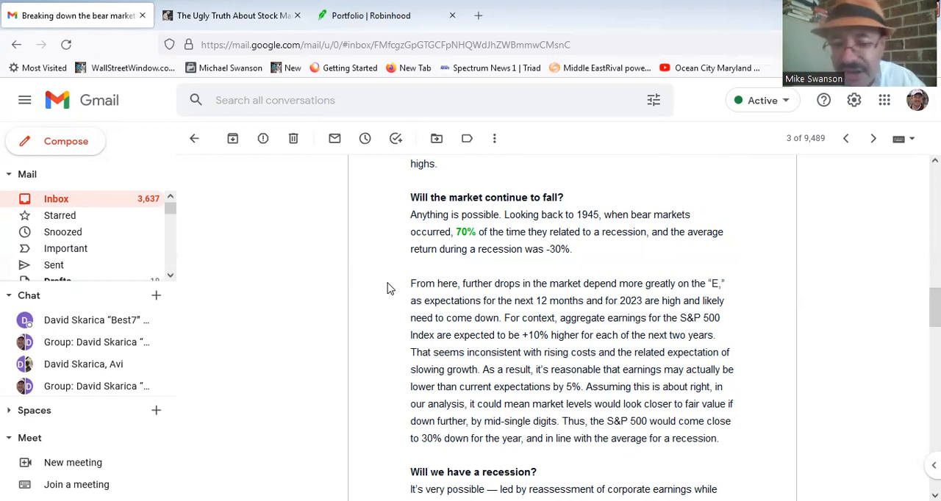
scroll("down", 3)
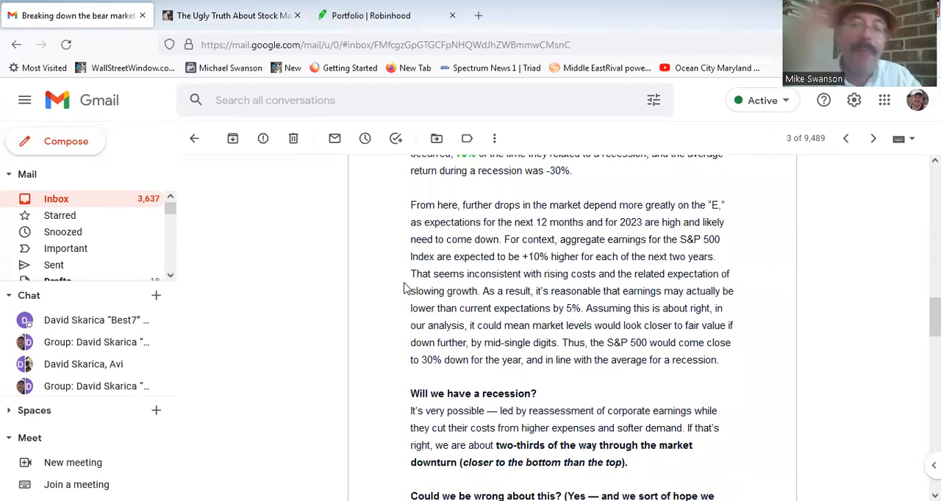
scroll("down", 3)
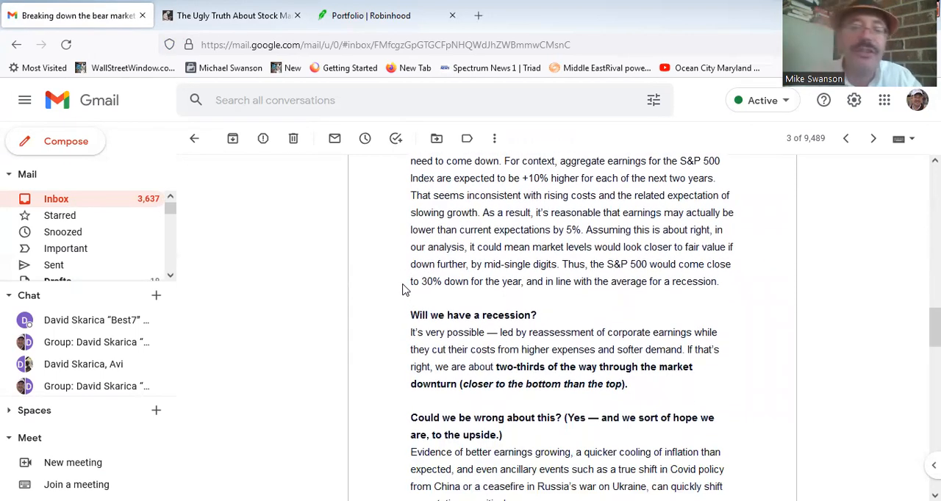
scroll("down", 3)
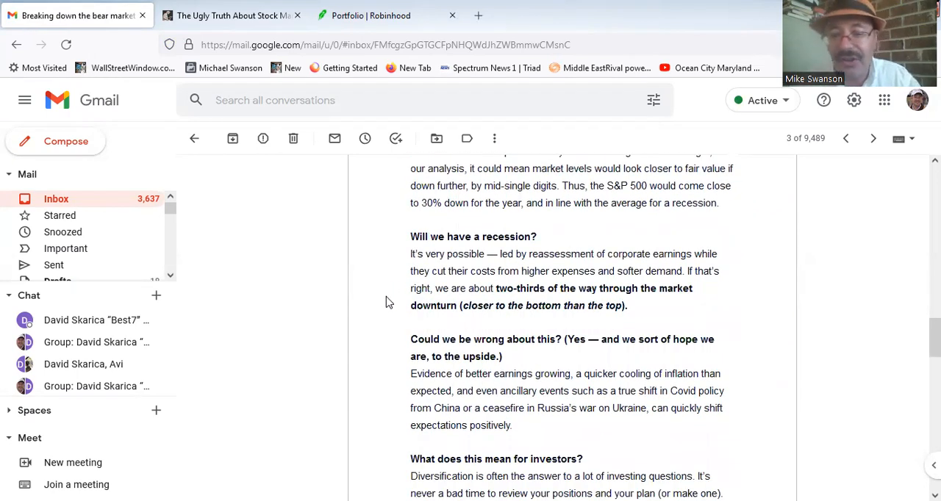
scroll("down", 3)
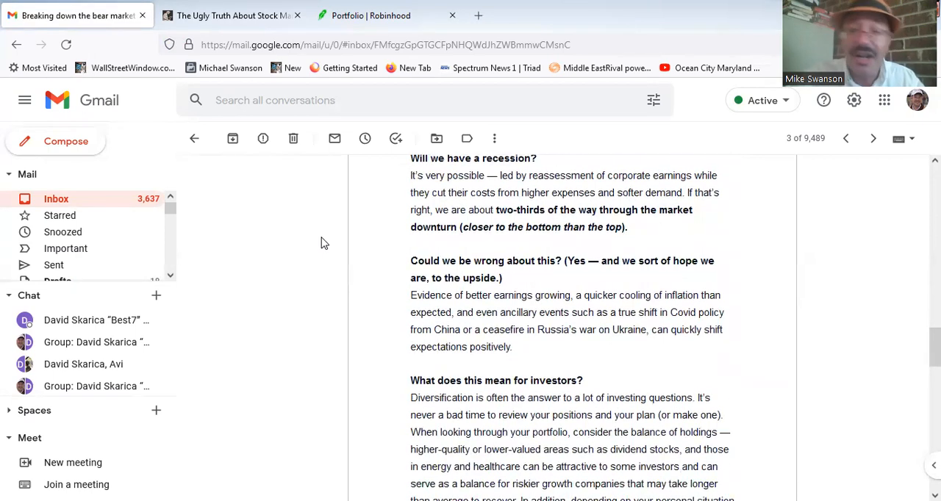
mouse_move(329, 247)
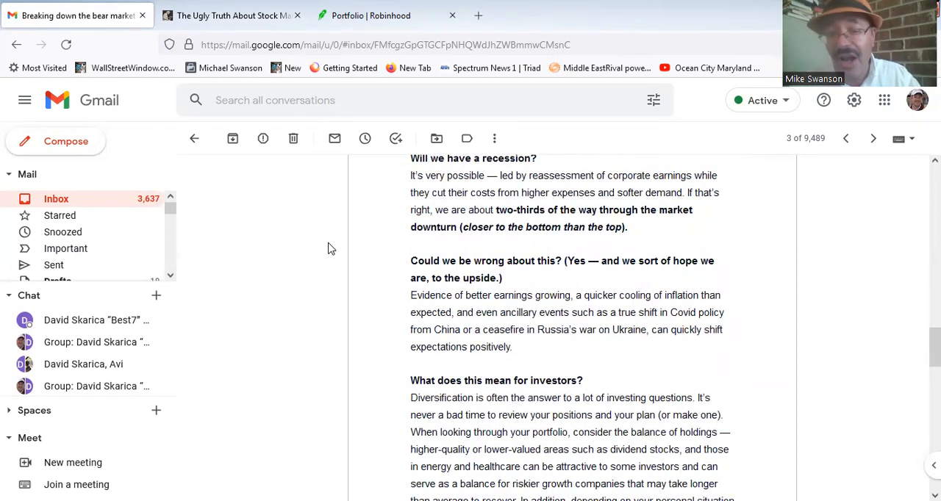
mouse_move(340, 255)
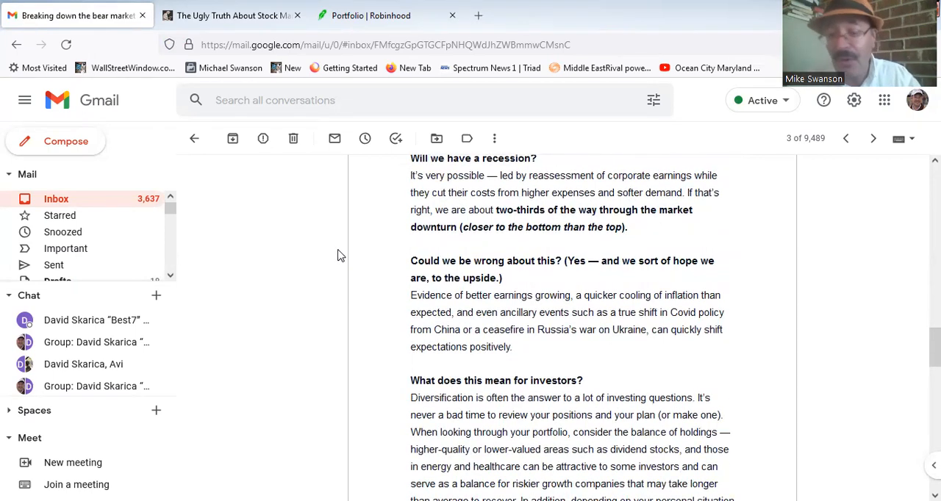
scroll("down", 3)
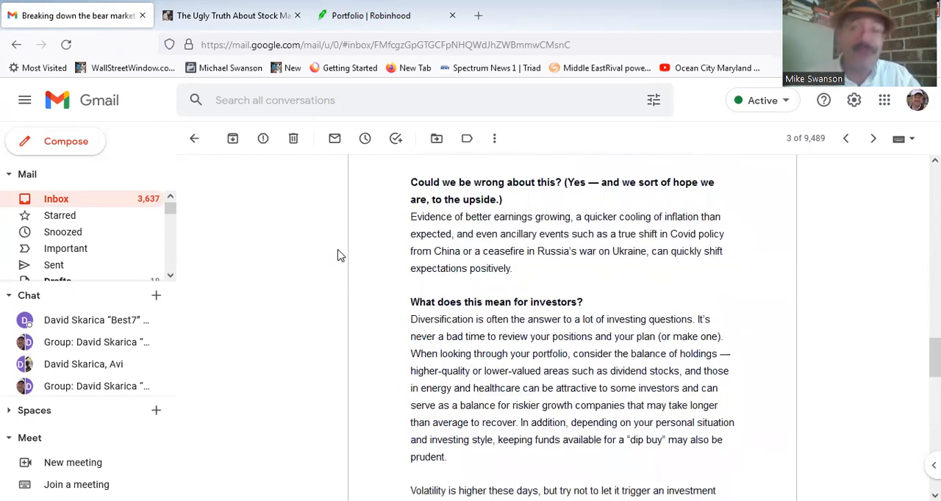
mouse_move(337, 259)
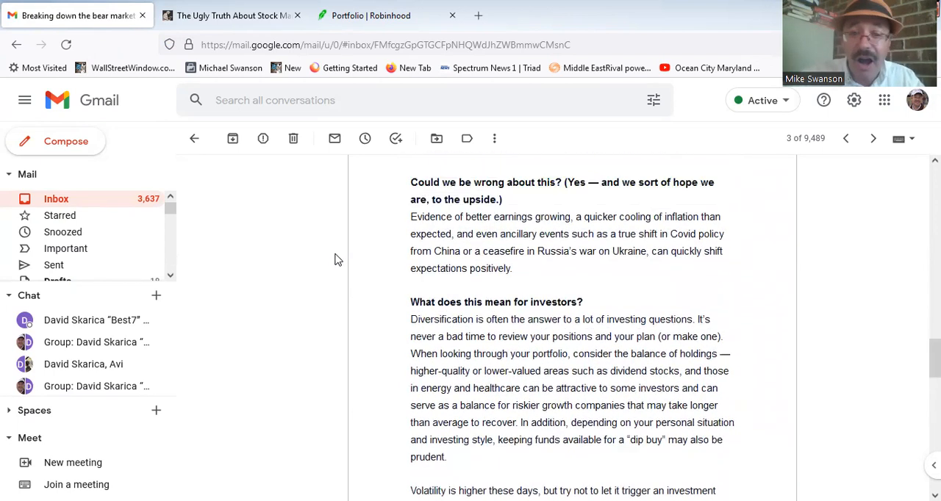
scroll("up", 3)
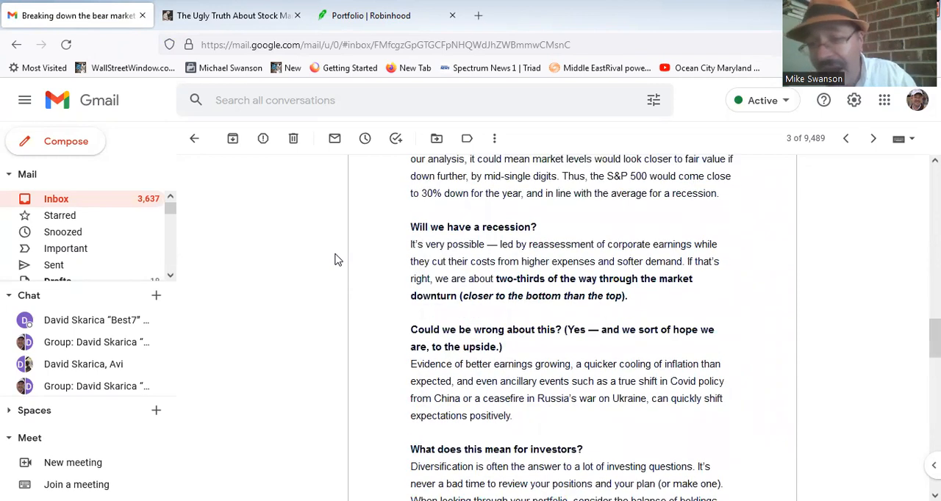
scroll("down", 3)
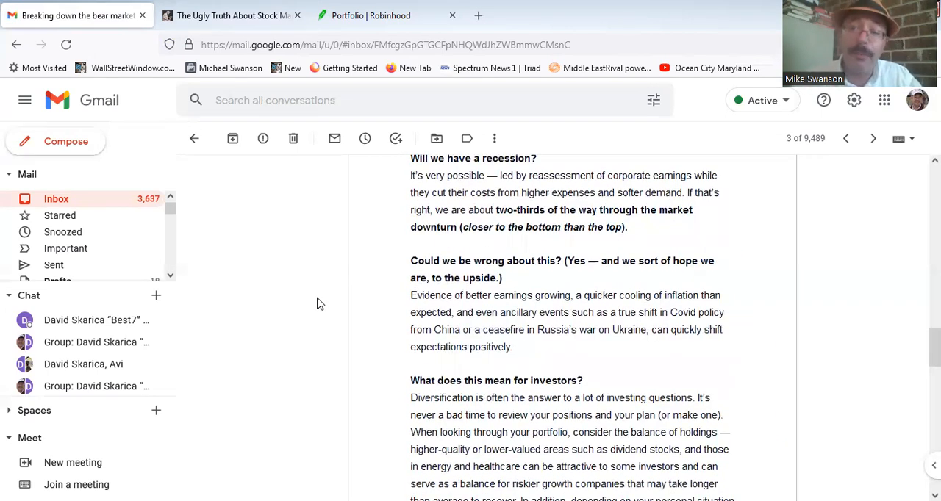
mouse_move(332, 335)
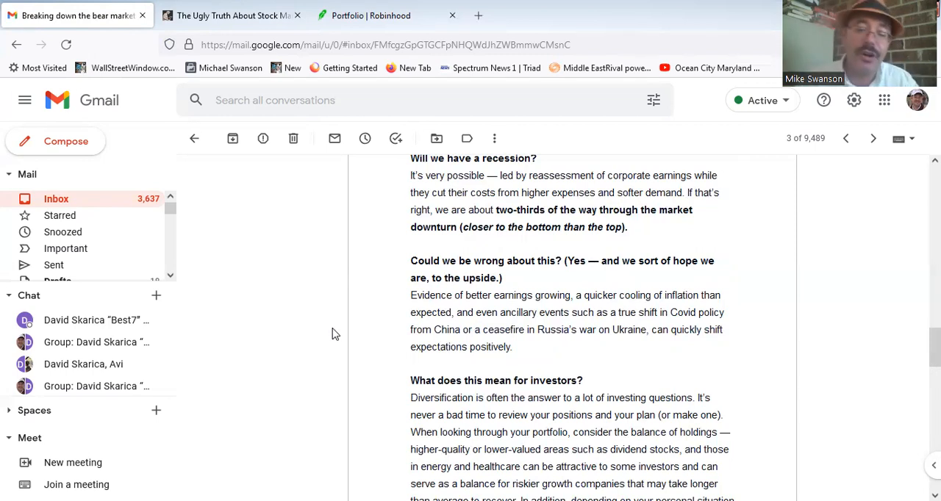
scroll("down", 3)
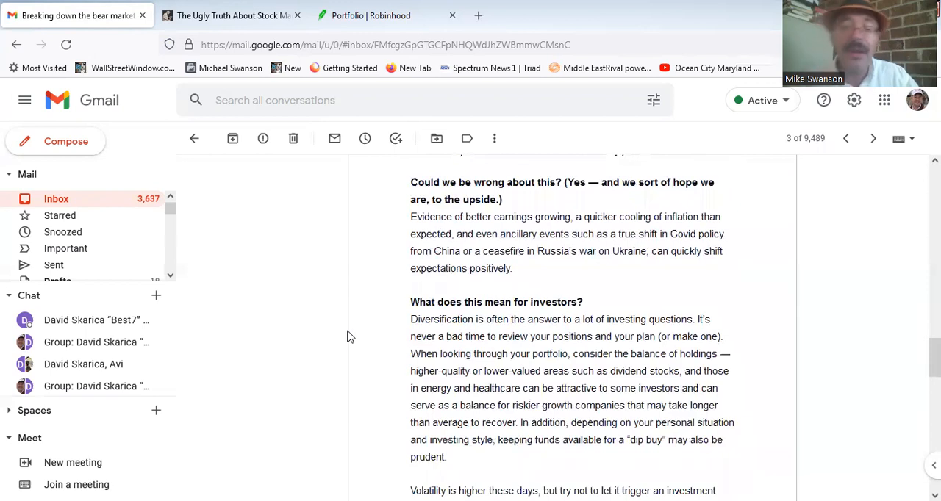
scroll("down", 3)
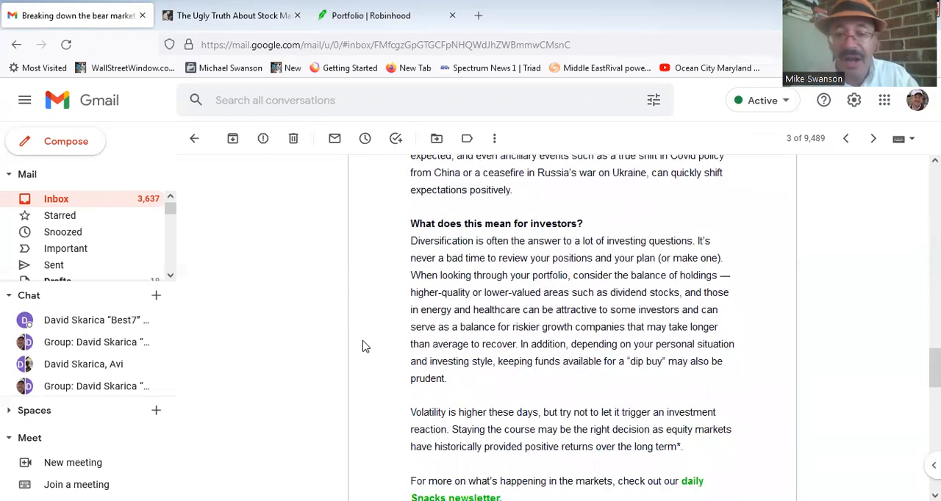
scroll("down", 3)
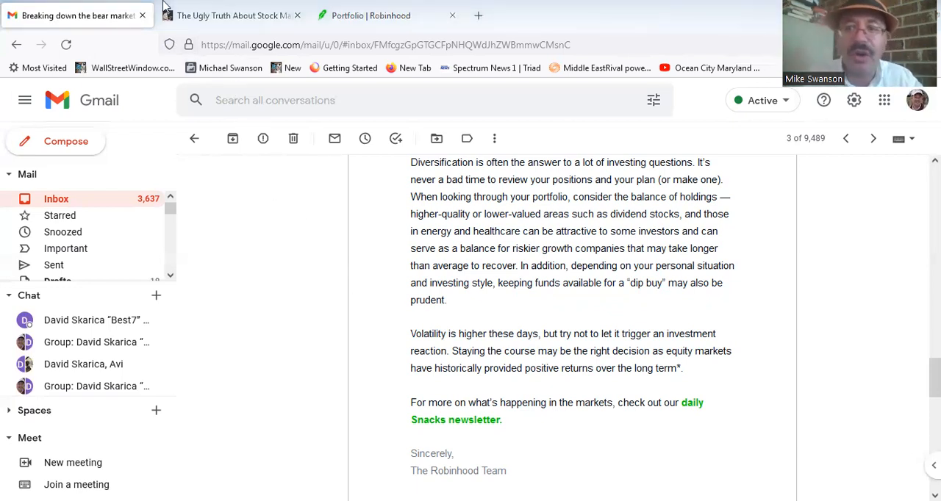
left_click(232, 15)
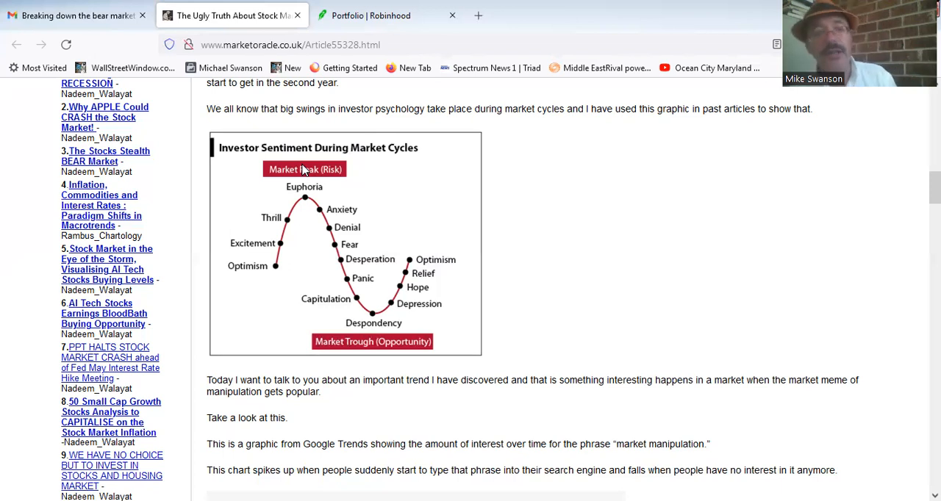
mouse_move(300, 99)
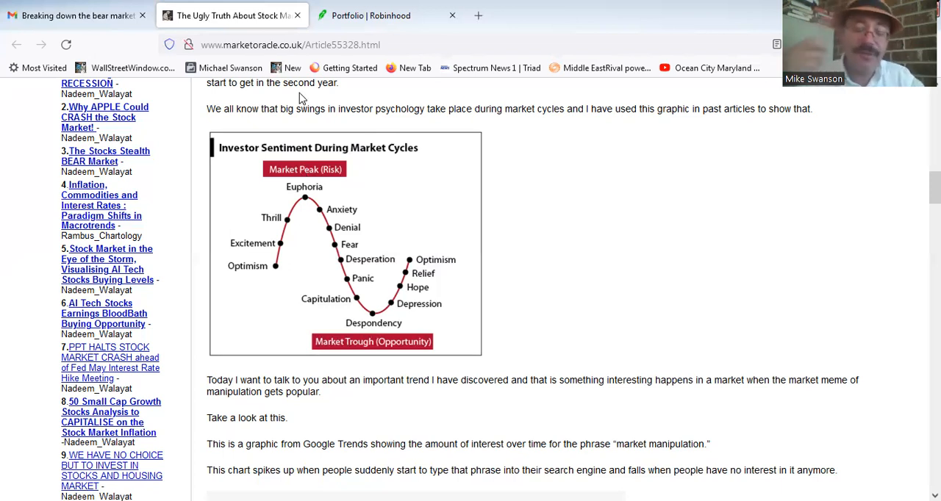
mouse_move(4, 154)
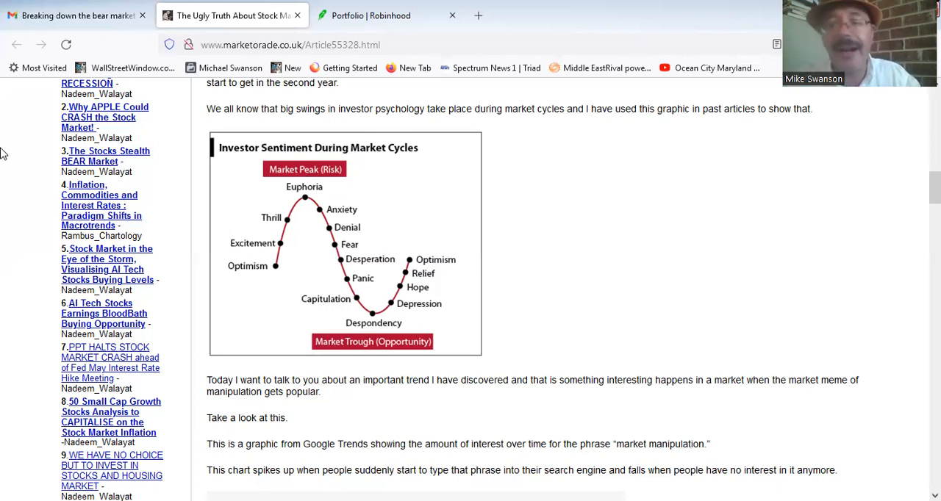
mouse_move(18, 199)
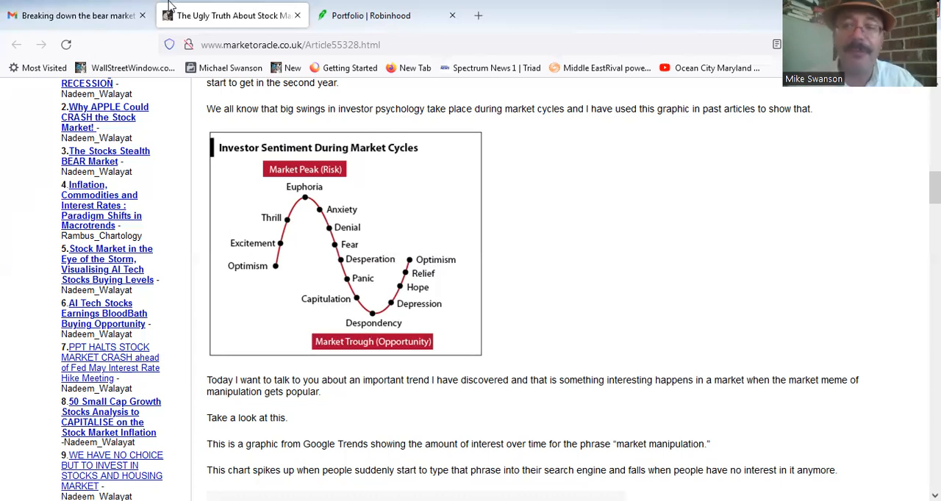
mouse_move(603, 49)
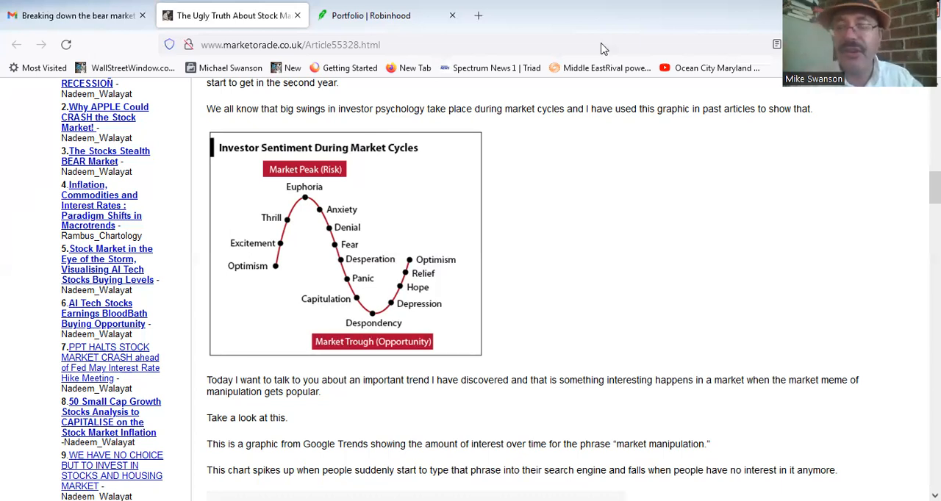